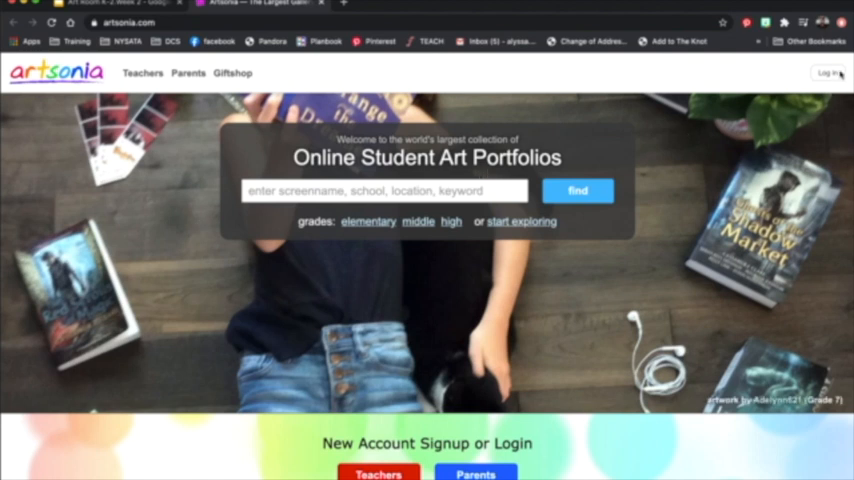
- Begin logging in from the Artsonia homepage, choosing Student as the account type
left_click(828, 73)
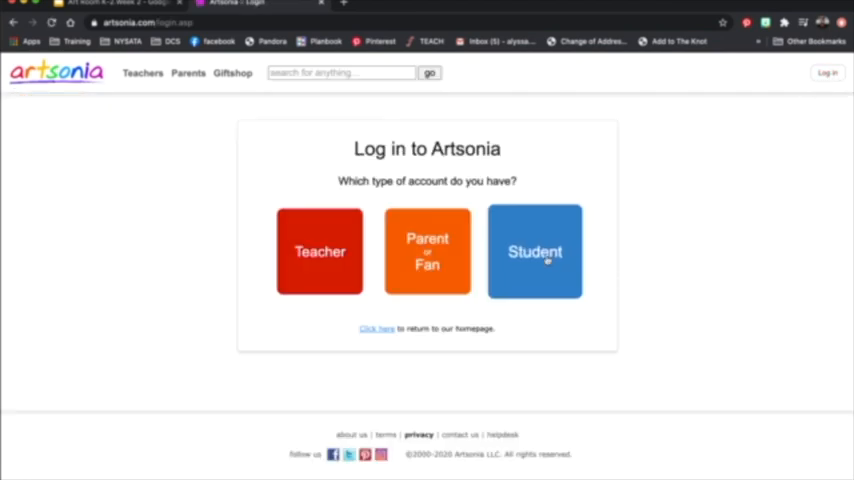
left_click(534, 251)
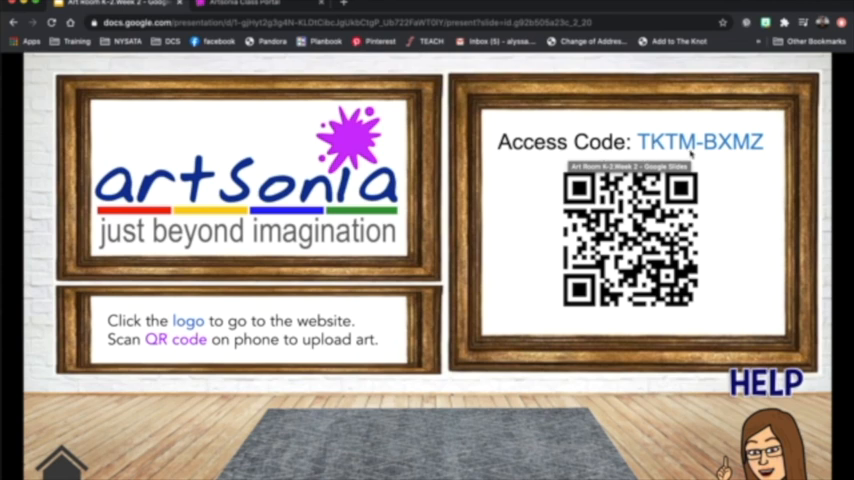
mouse_move(331, 63)
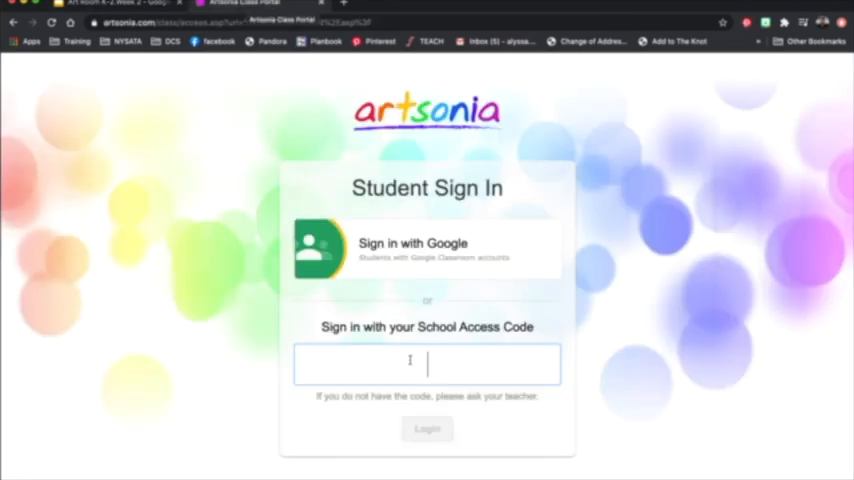
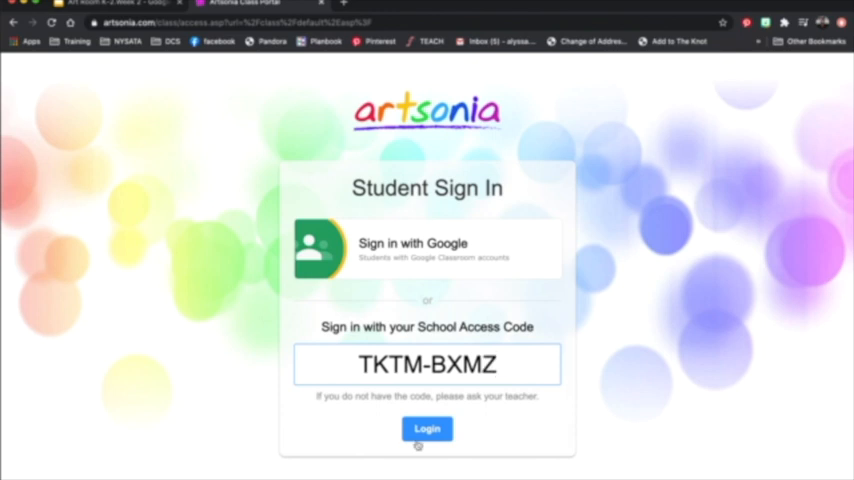
left_click(427, 428)
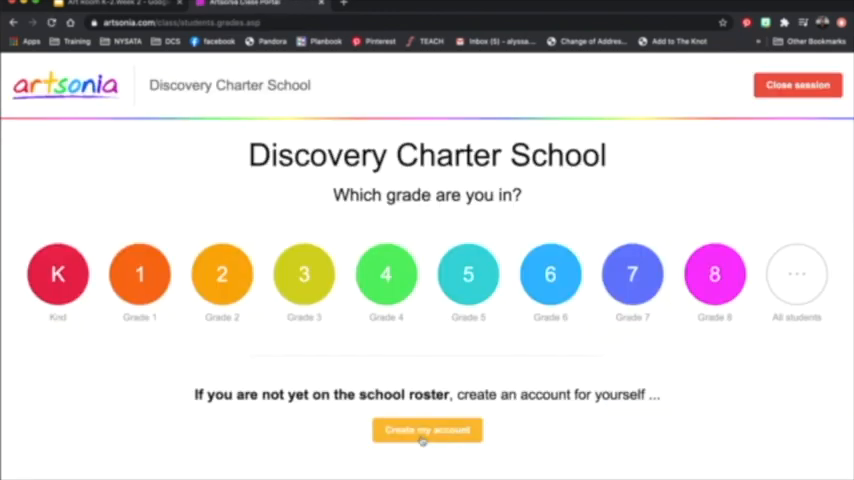
- Choose Kindergarten and sign in as Test D. found by searching 'Tes'
scroll("down", 3)
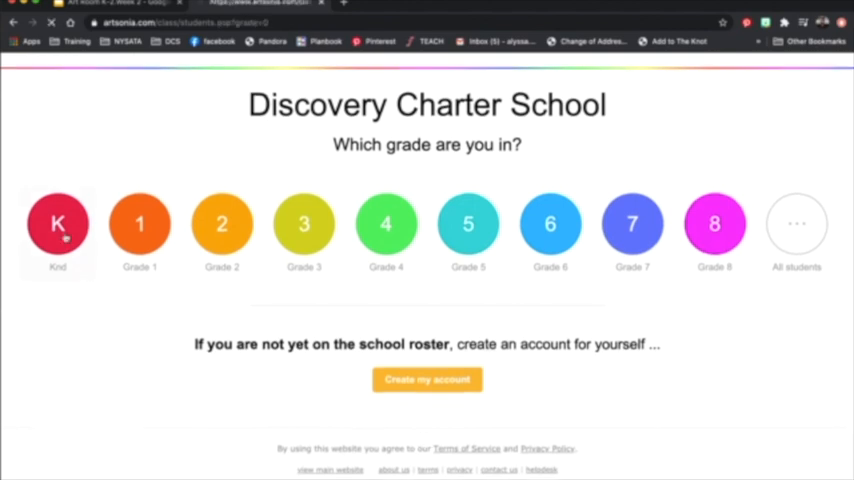
left_click(57, 223)
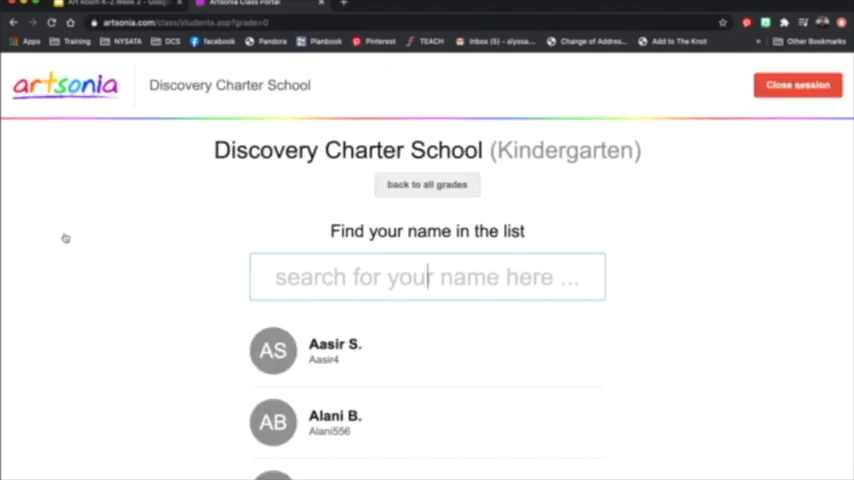
type("Tes")
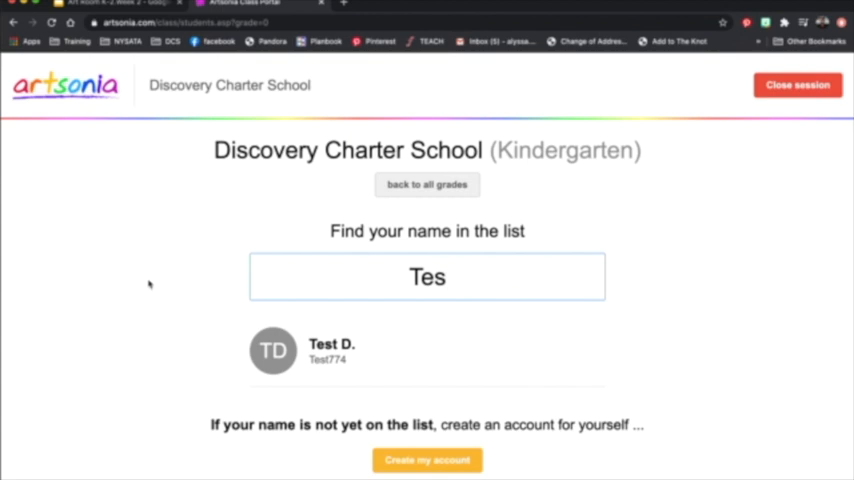
left_click(332, 350)
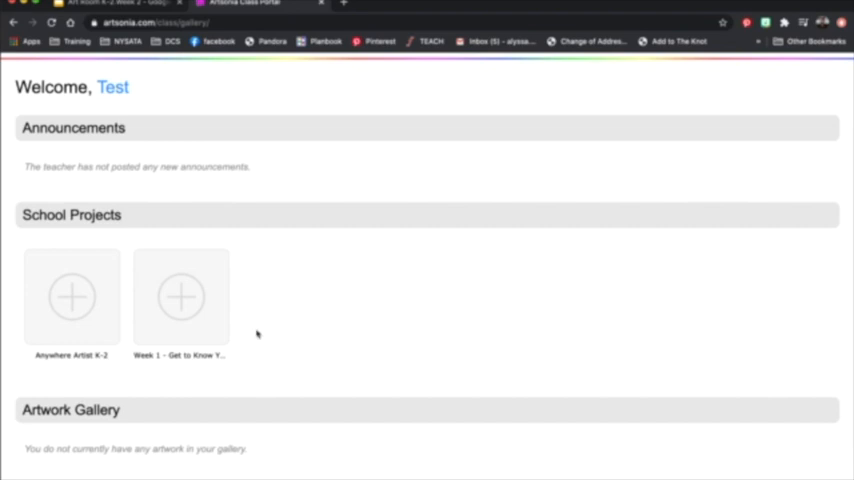
- Open the Week 1 - Get to Know You! project and start adding artwork
left_click(181, 296)
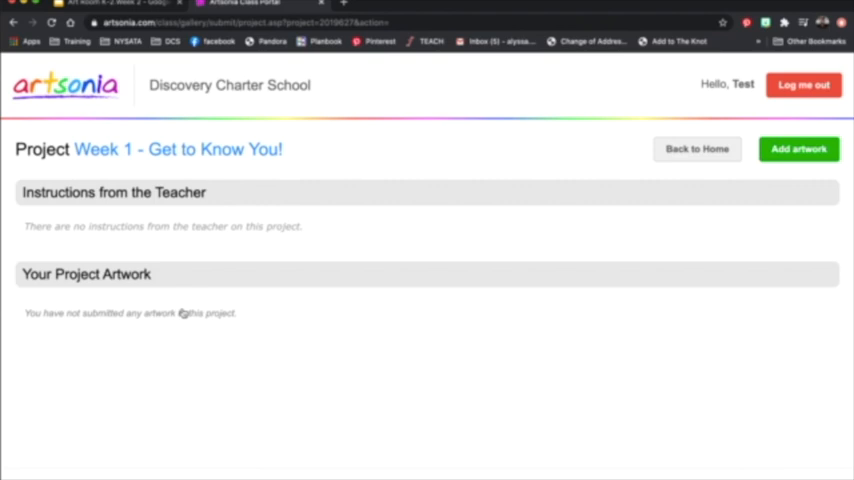
mouse_move(730, 283)
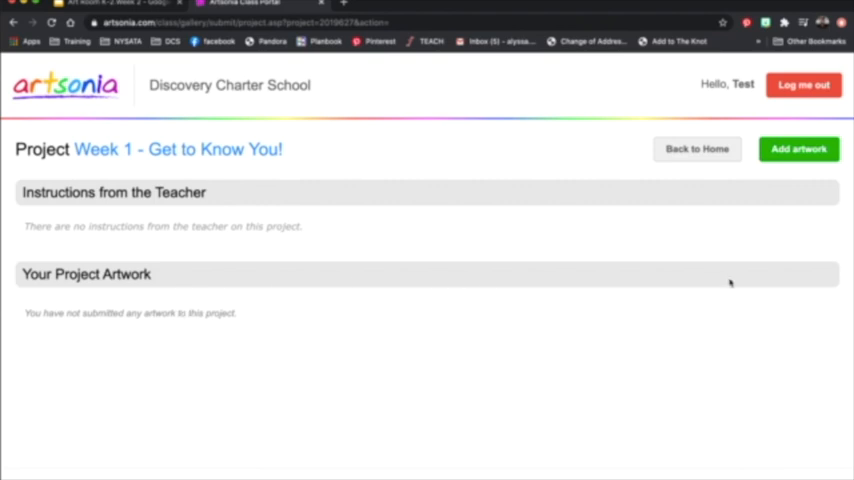
mouse_move(807, 133)
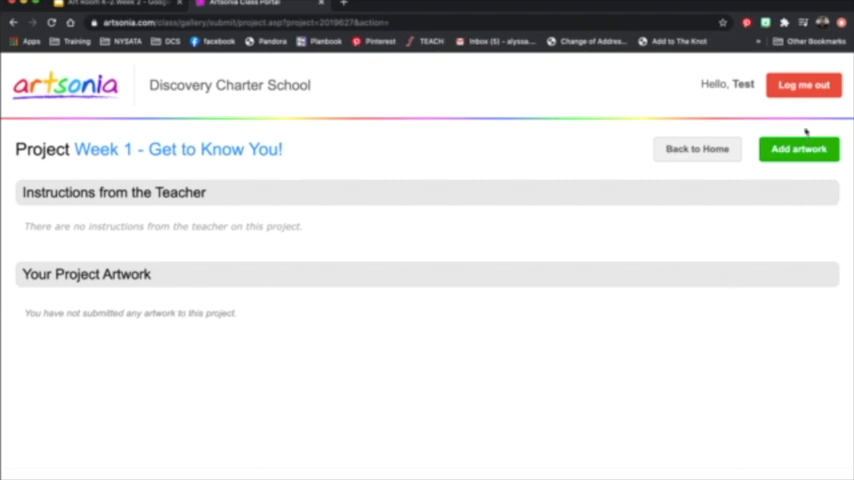
left_click(798, 149)
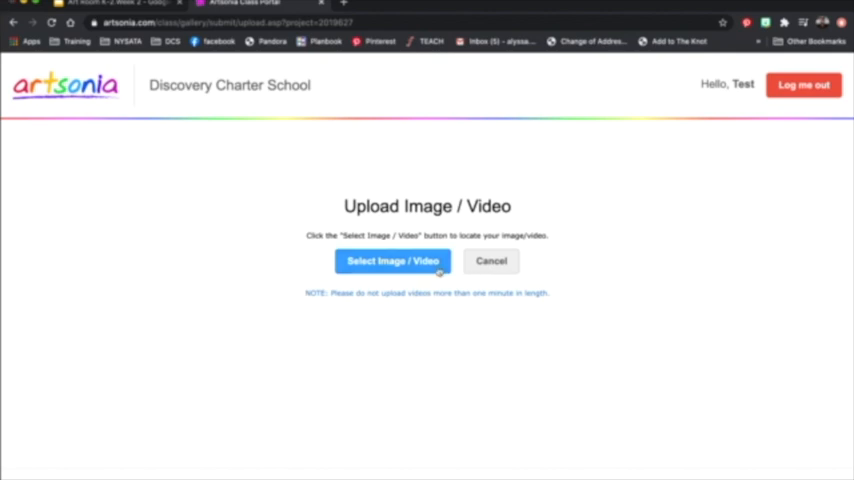
- Pick the photo IMG_8657 2.jpg from its folder and upload it
left_click(392, 261)
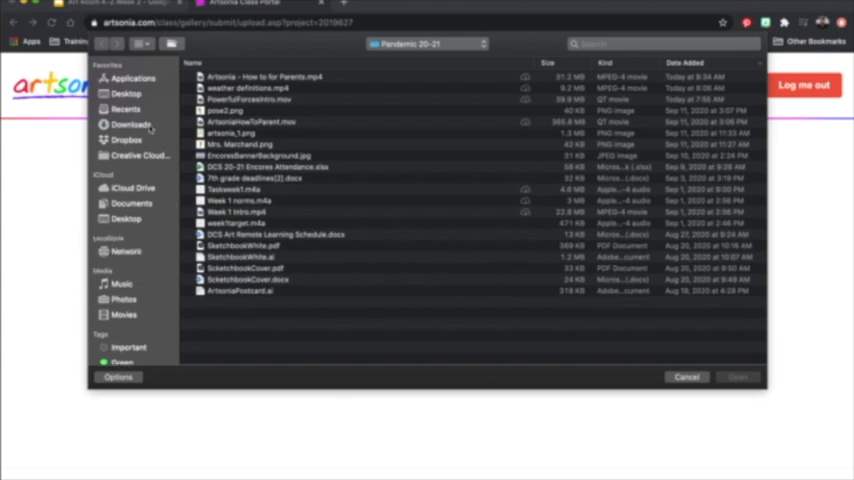
left_click(131, 124)
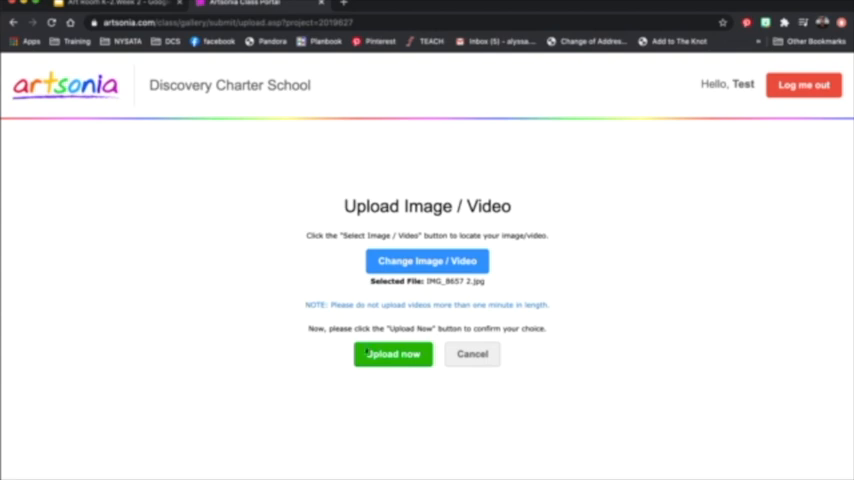
left_click(393, 354)
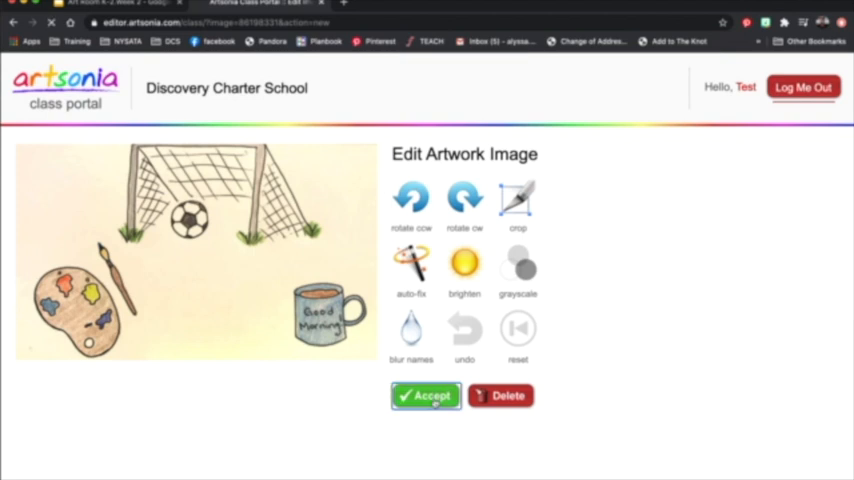
- Accept the uploaded soccer goal, palette and mug drawing as edited
left_click(425, 395)
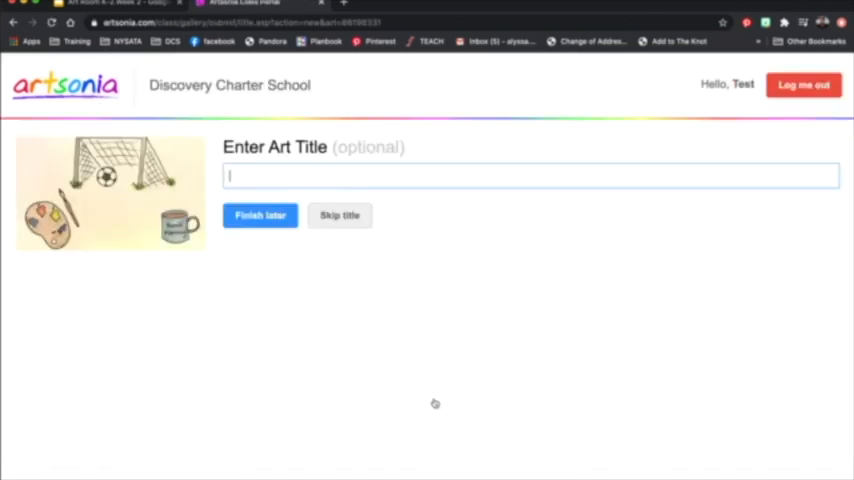
- Turn in 'All About Me!' as the artwork's title
type("A")
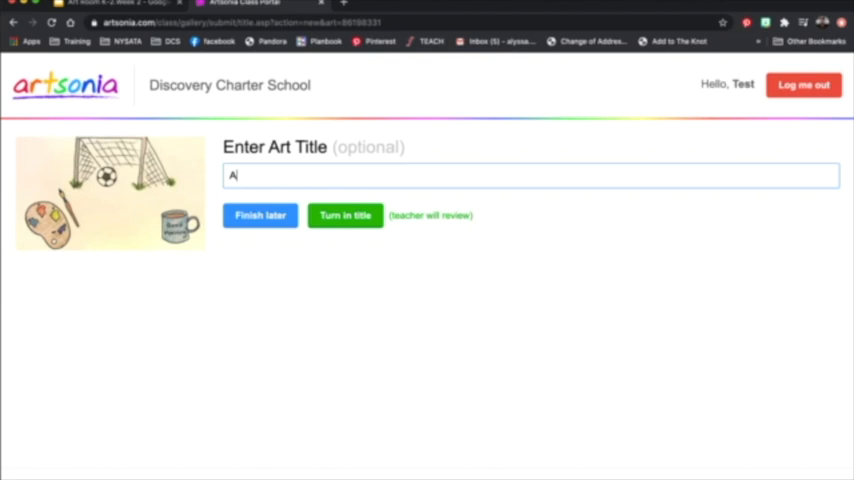
type("ll About")
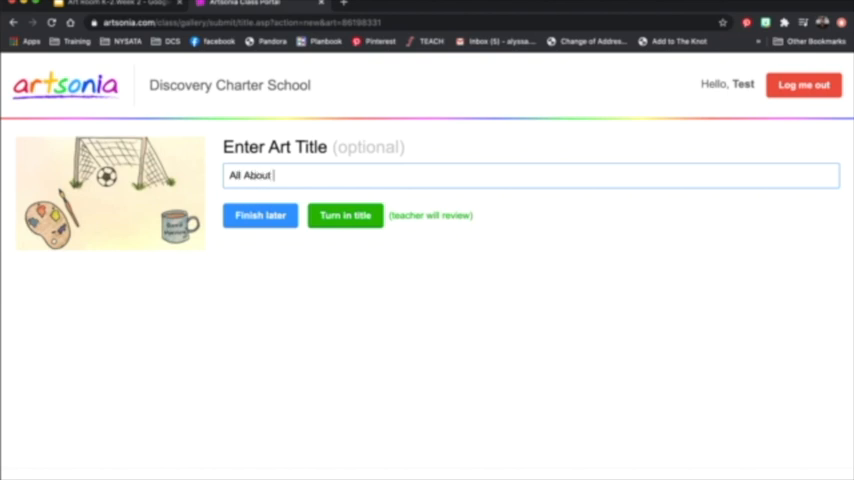
type("Me!")
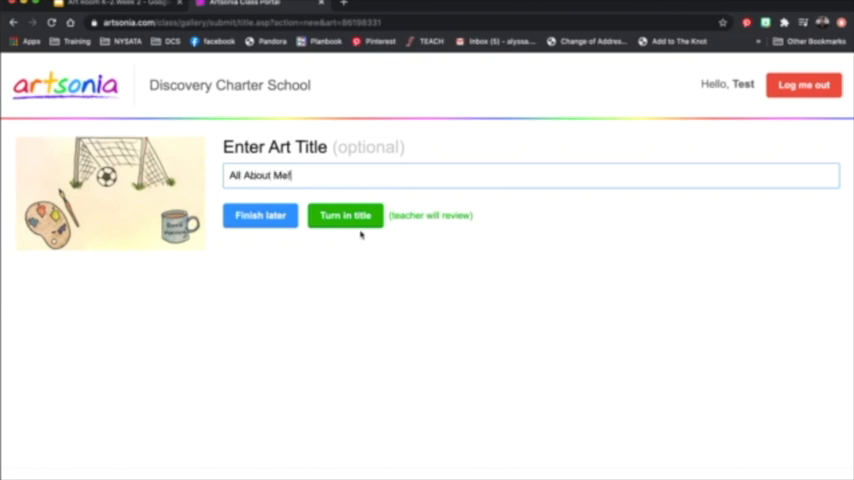
left_click(345, 215)
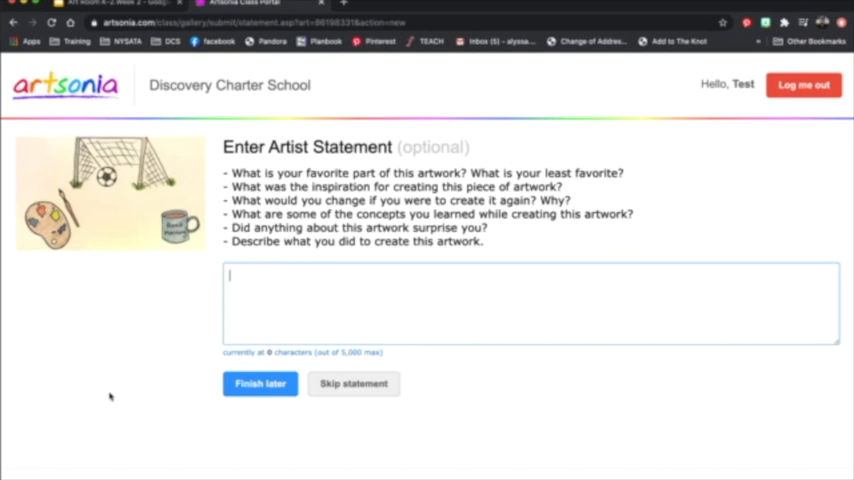
- Write the artist statement 'My favorite part of the artwork is the coffee cup.'
type("My")
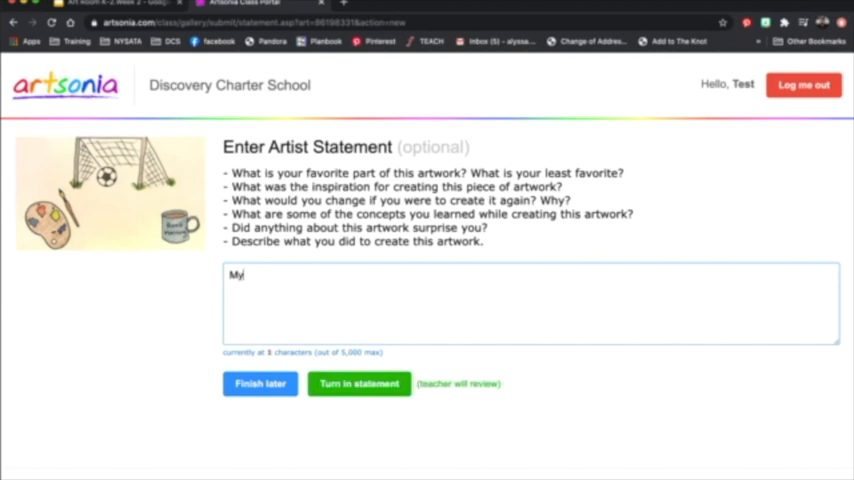
type("favorite ap")
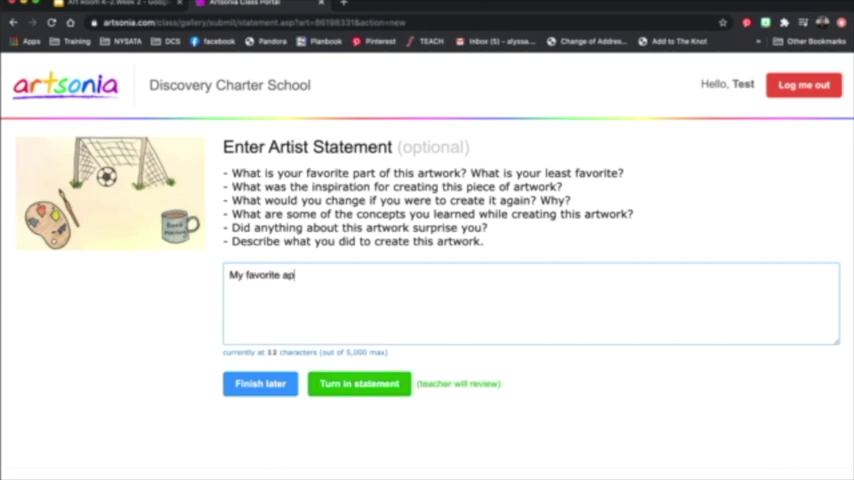
type("part of the artwork in")
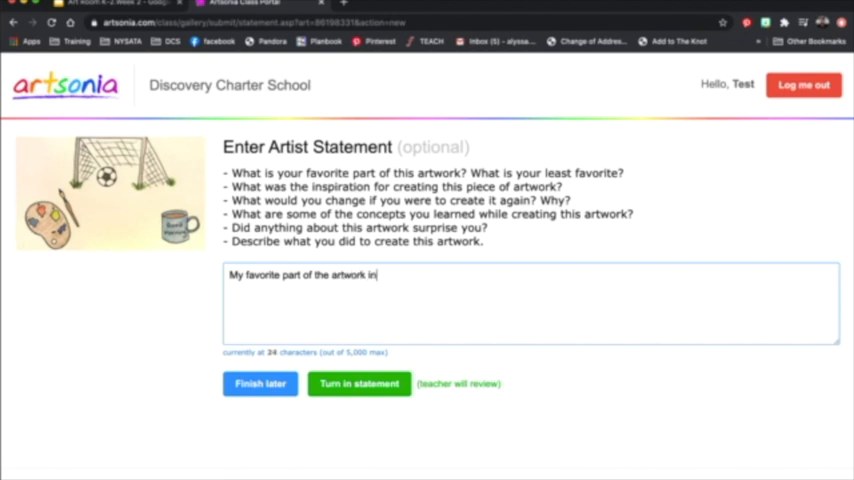
type("is the coffe")
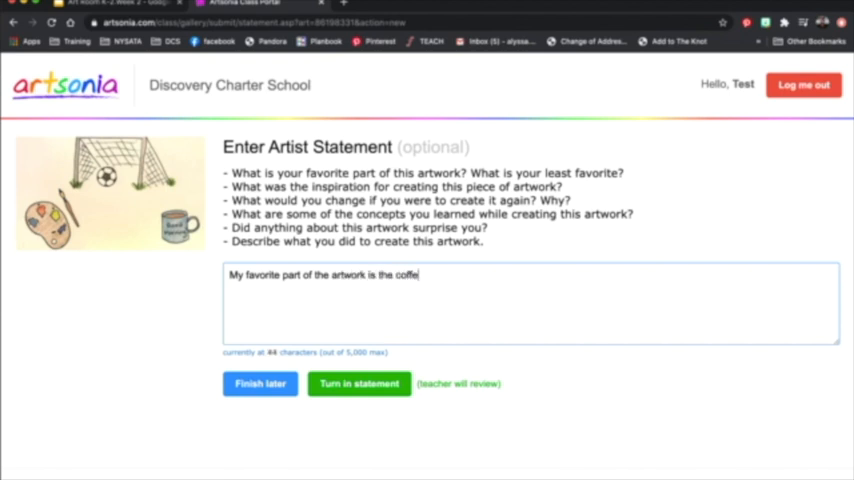
type("e cup.")
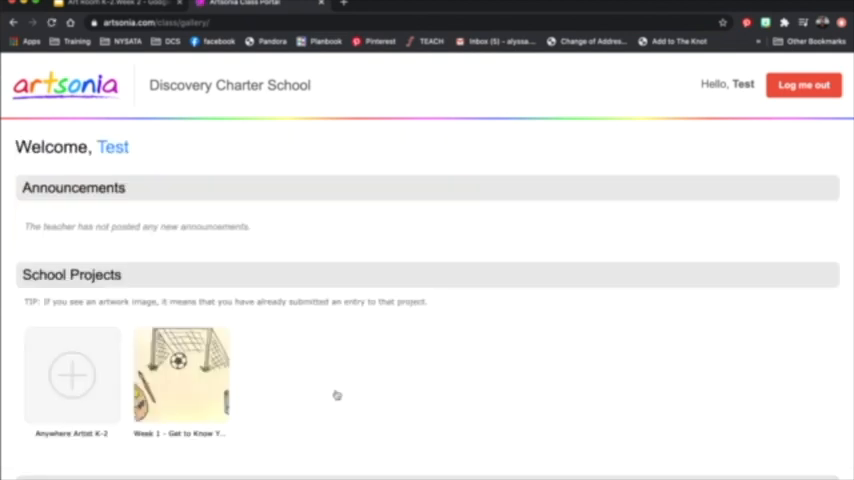
- Check the turned-in Week 1 entry, then log out of the web portal
scroll("down", 3)
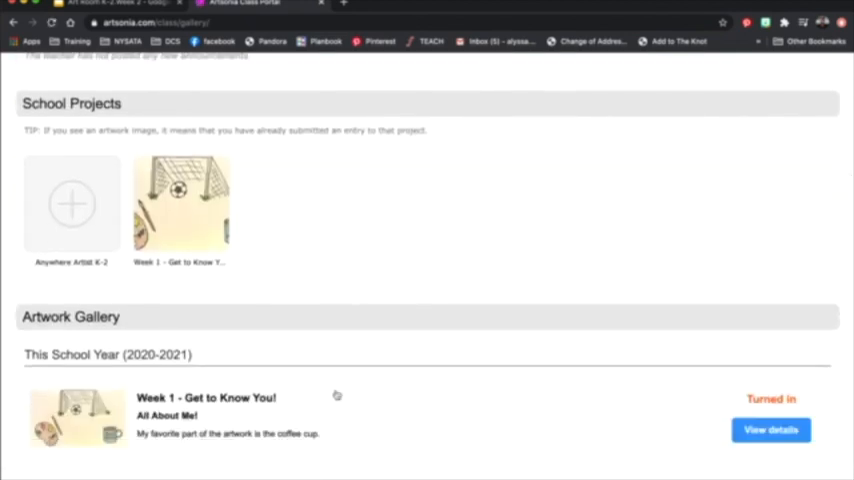
scroll("up", 3)
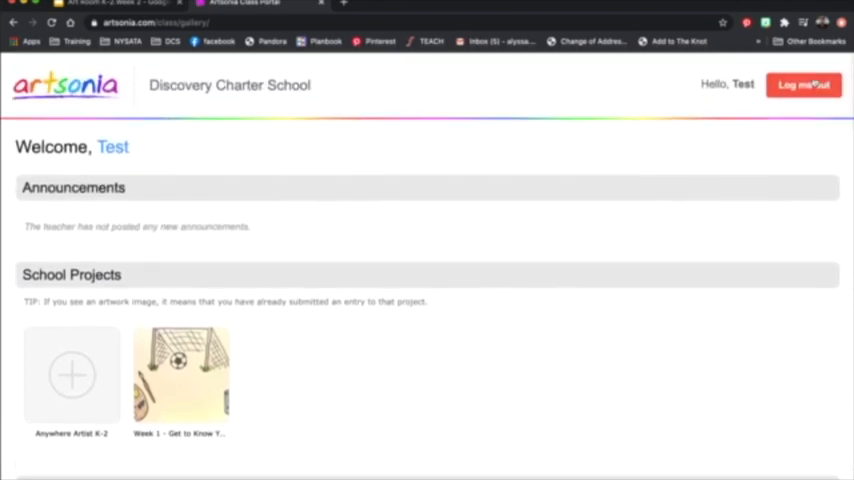
left_click(804, 85)
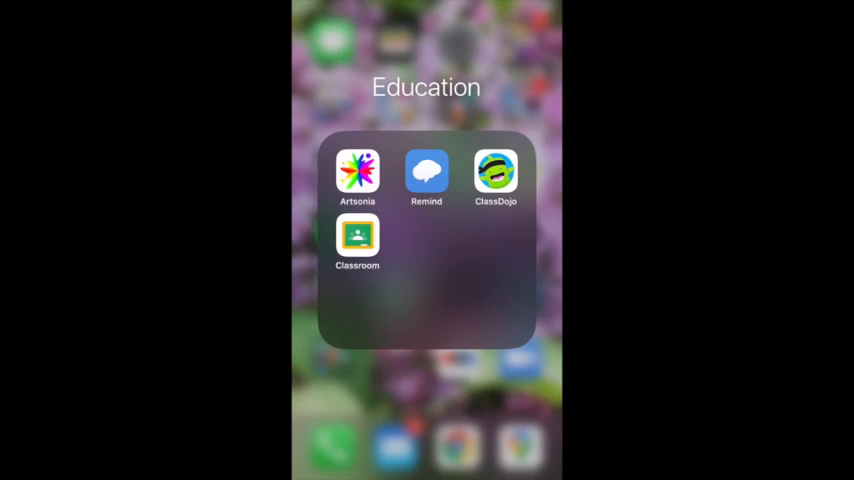
- In the Artsonia app's class portal, pick K and sign in as the 'test' student
left_click(357, 170)
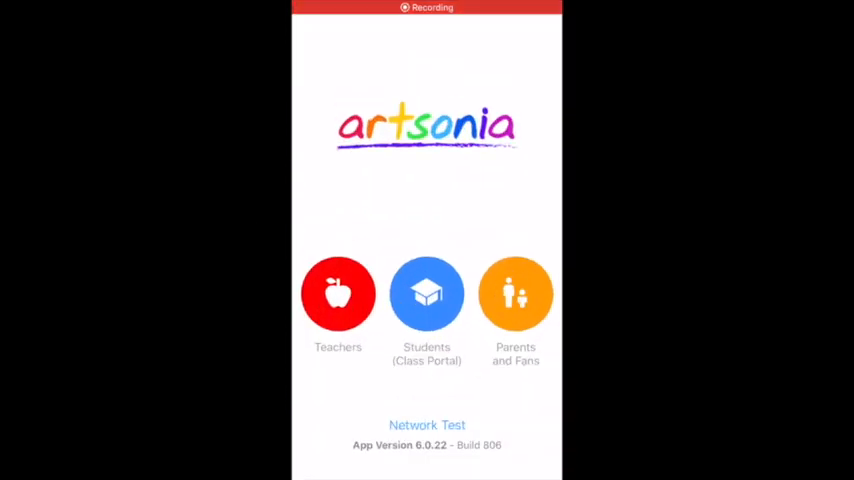
left_click(427, 293)
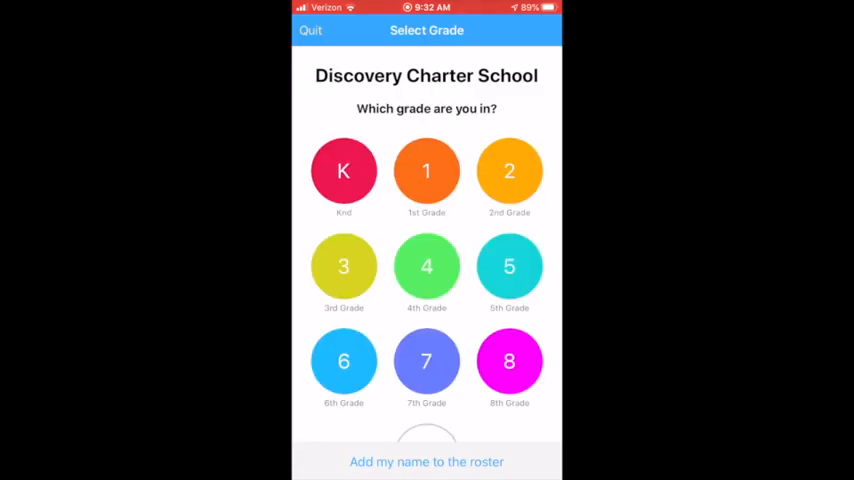
left_click(343, 170)
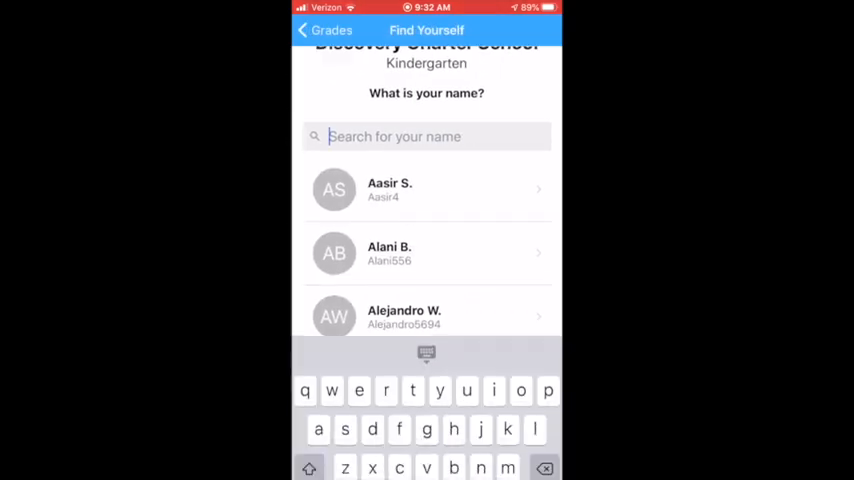
type("test")
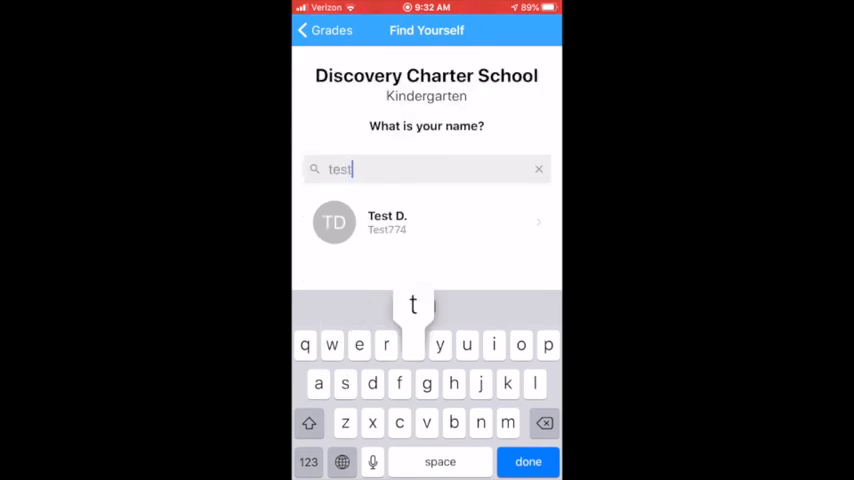
left_click(426, 222)
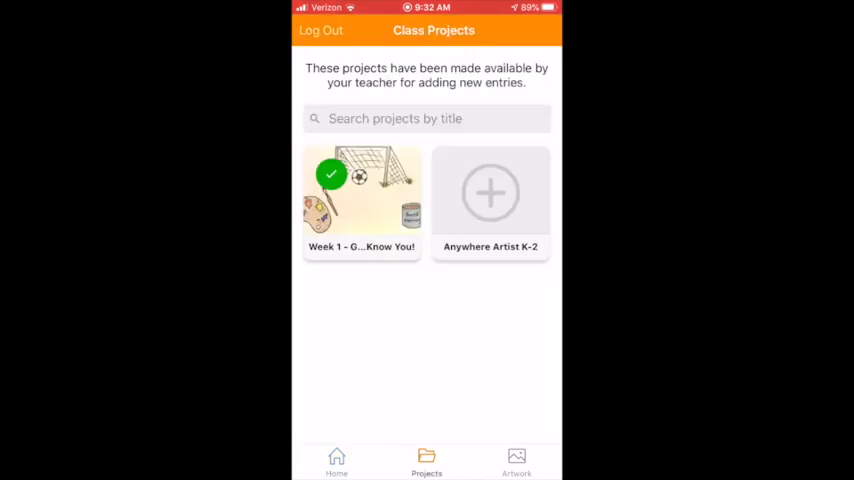
- Confirm another Week 1 submission and choose to photograph the soccer-goal drawing
left_click(361, 195)
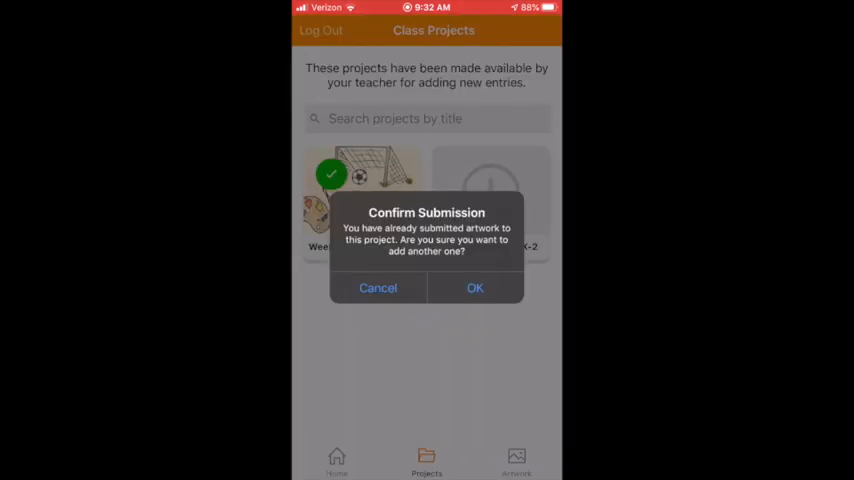
left_click(378, 288)
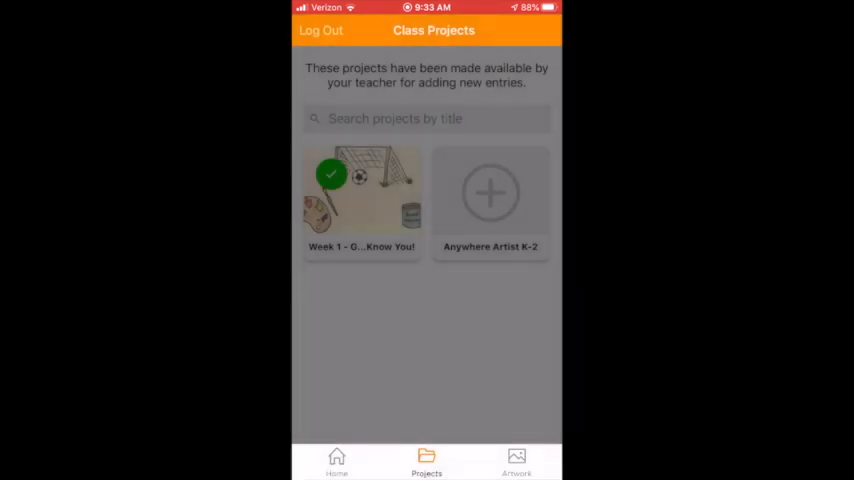
left_click(490, 192)
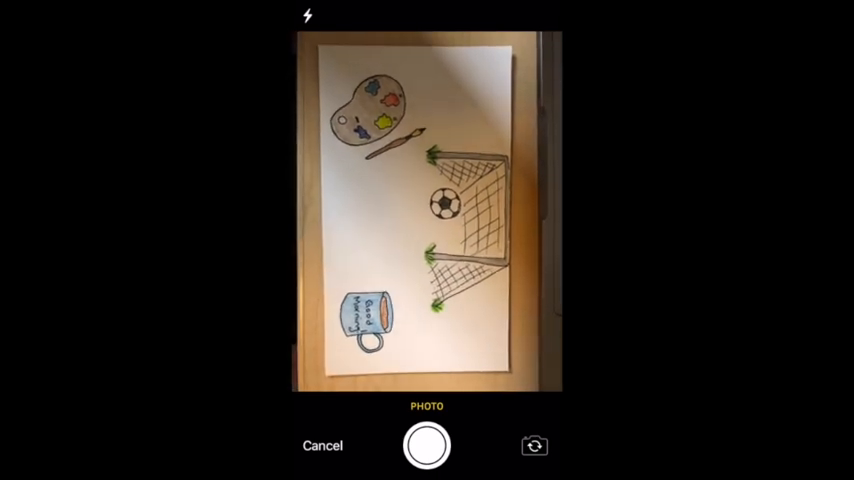
- Photograph the soccer-goal drawing, rotate it to landscape, and accept the crop
left_click(427, 446)
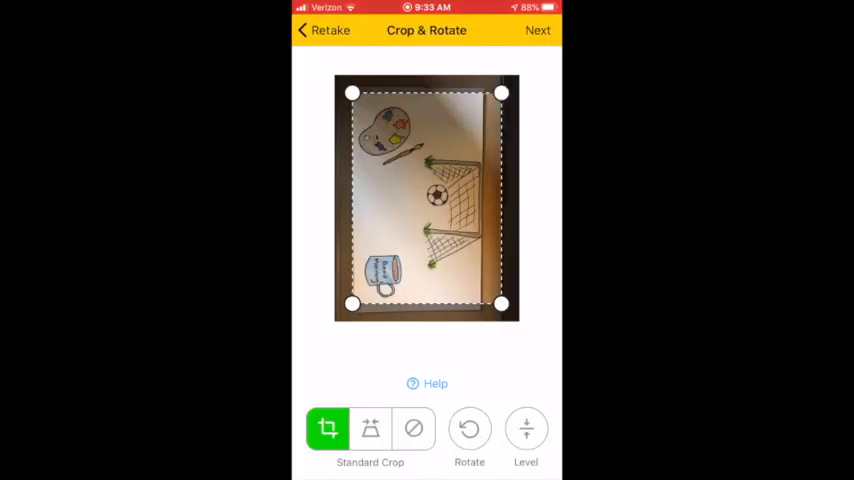
left_click(469, 429)
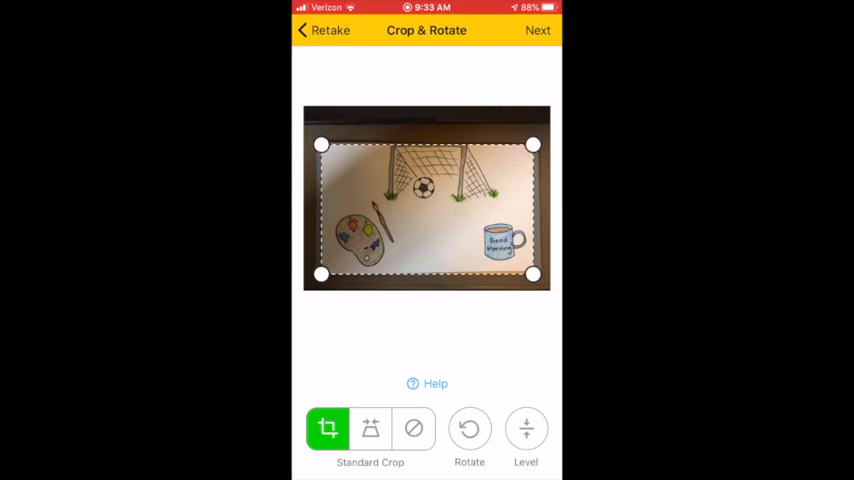
left_click(538, 30)
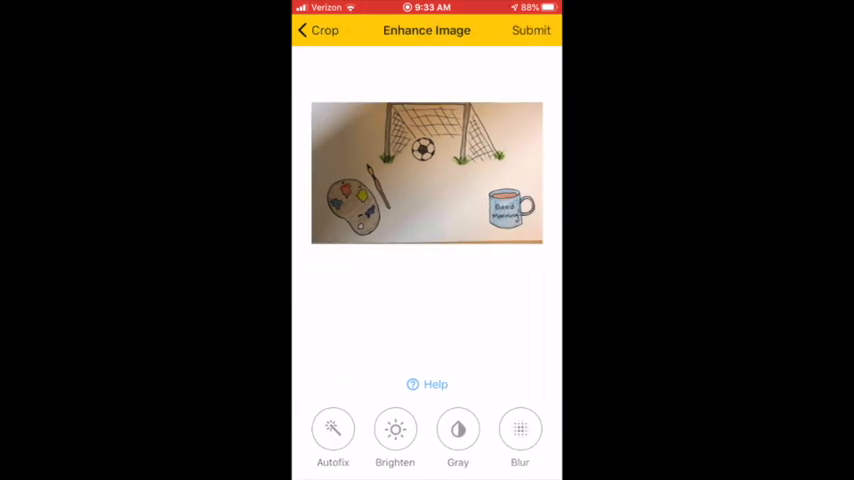
- Blur the writing on the mug and submit the enhanced photo
left_click(519, 429)
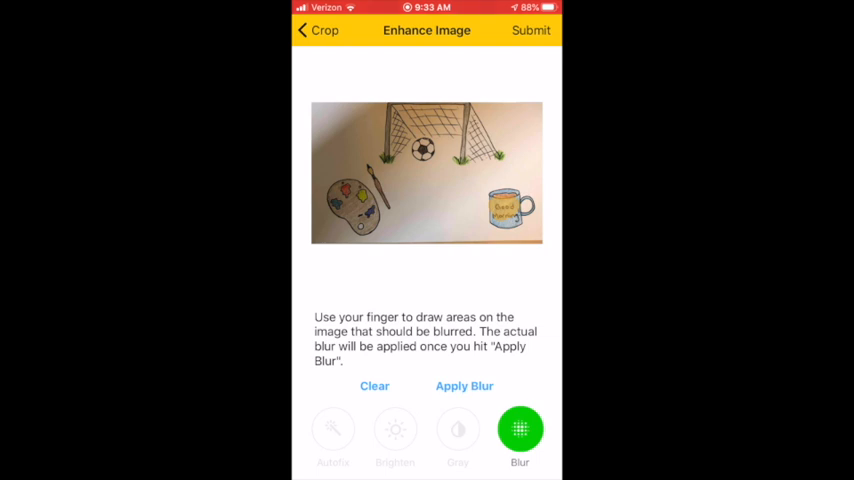
left_click(464, 386)
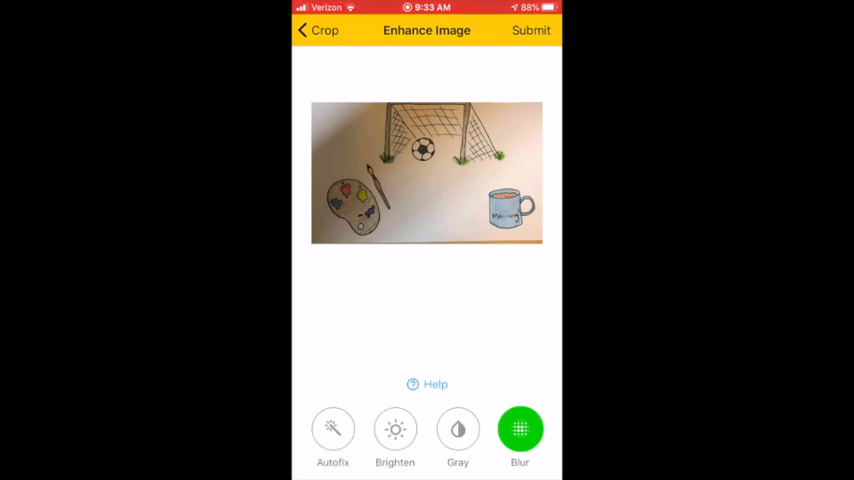
left_click(531, 30)
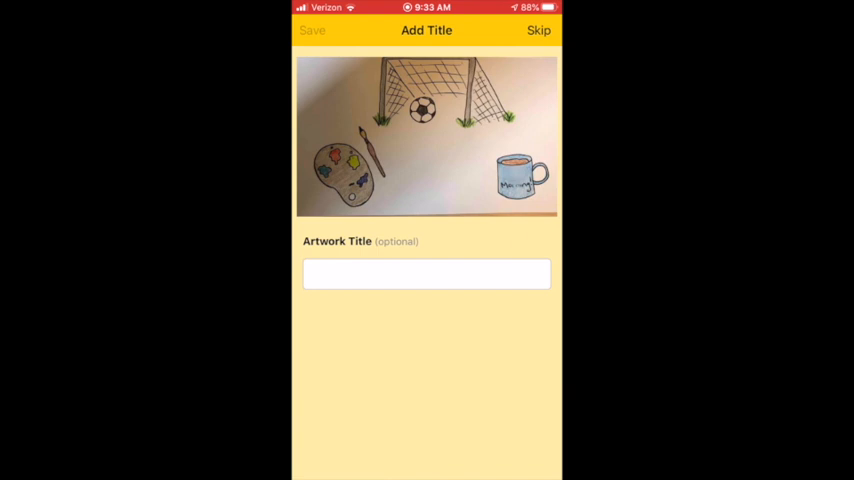
- Enter 'About Me' as the artwork title
left_click(427, 273)
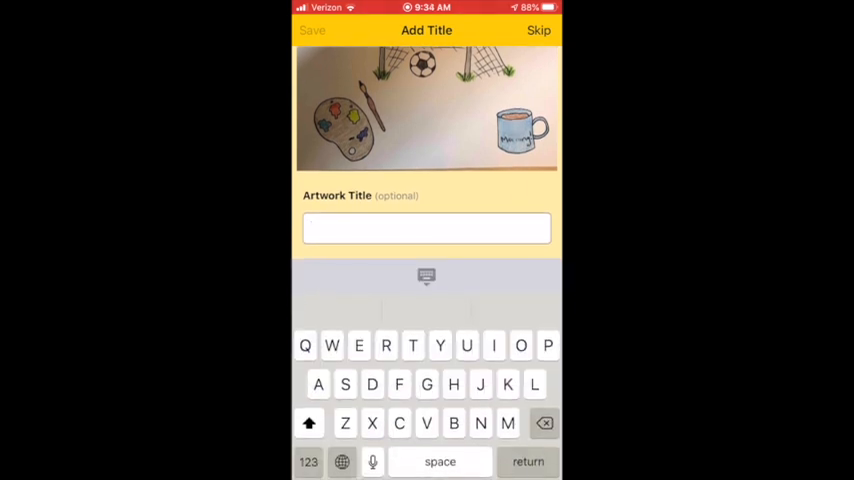
type("About")
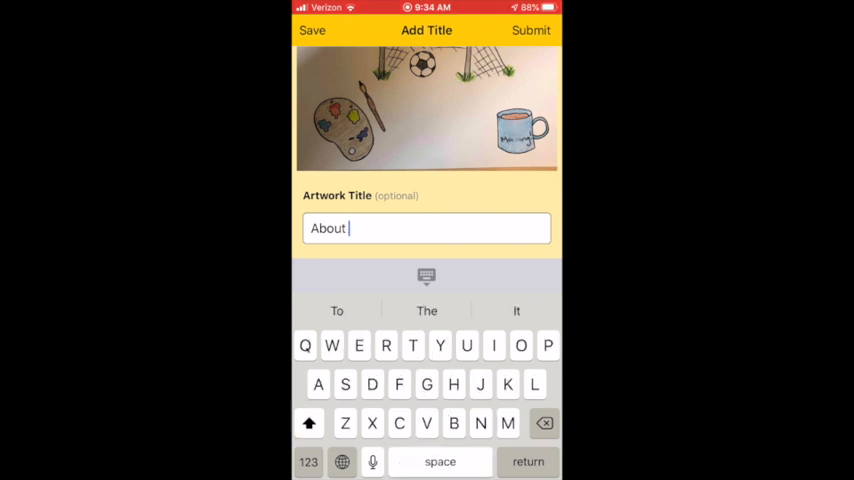
type("Me")
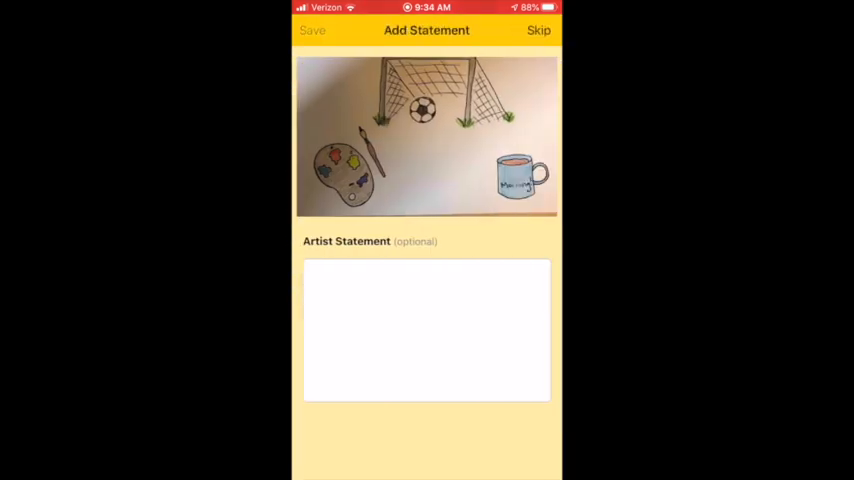
- Write the artist statement beginning 'These are images that describe' and submit the entry
left_click(427, 330)
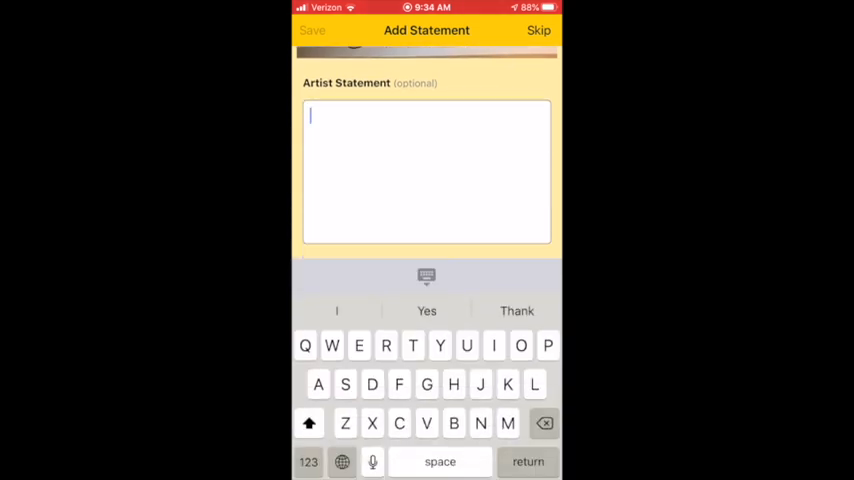
type("The")
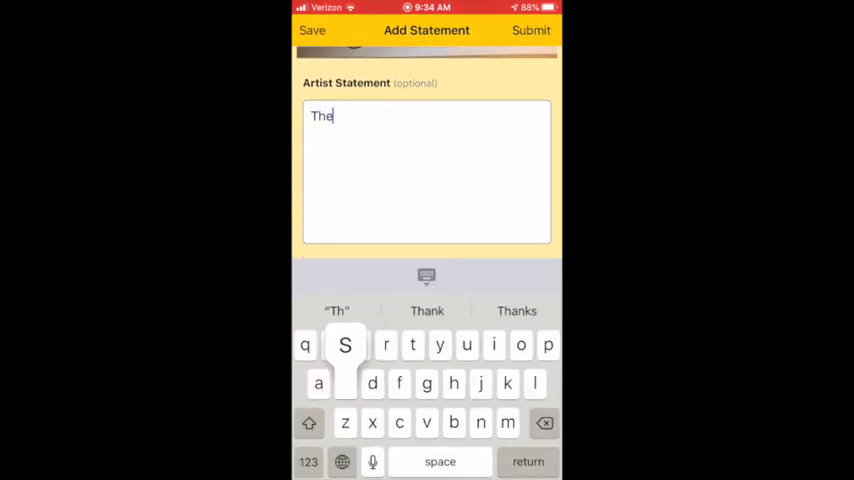
type("These are images that describe")
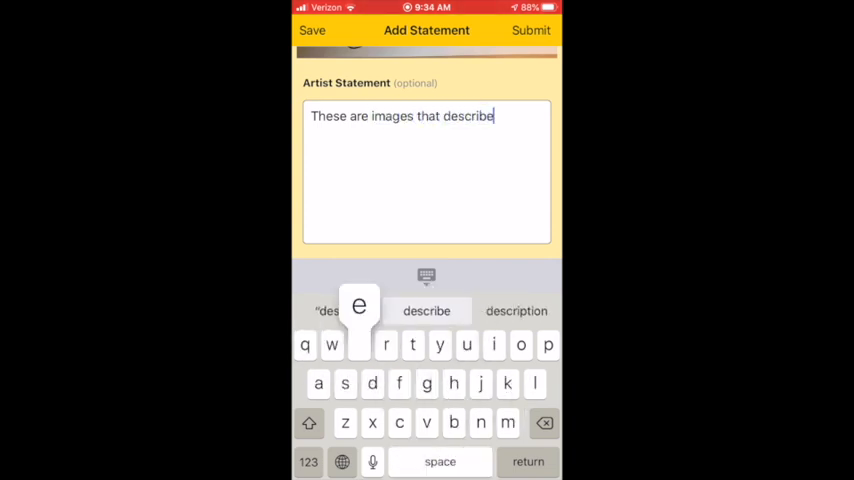
left_click(531, 30)
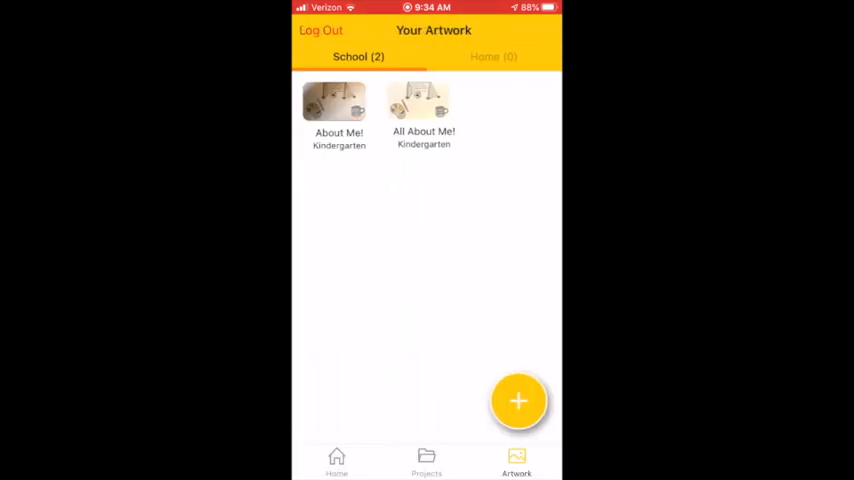
- Check Home, then open the About Me! thumbnail from the Artwork tab
left_click(337, 461)
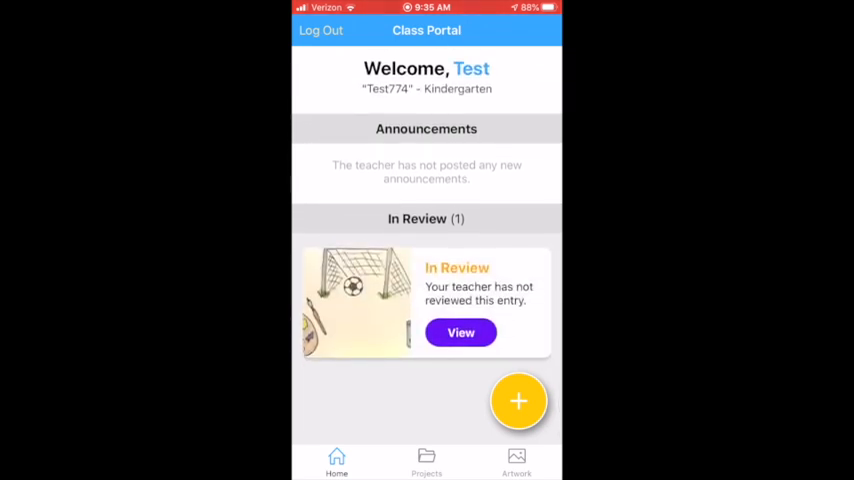
left_click(426, 462)
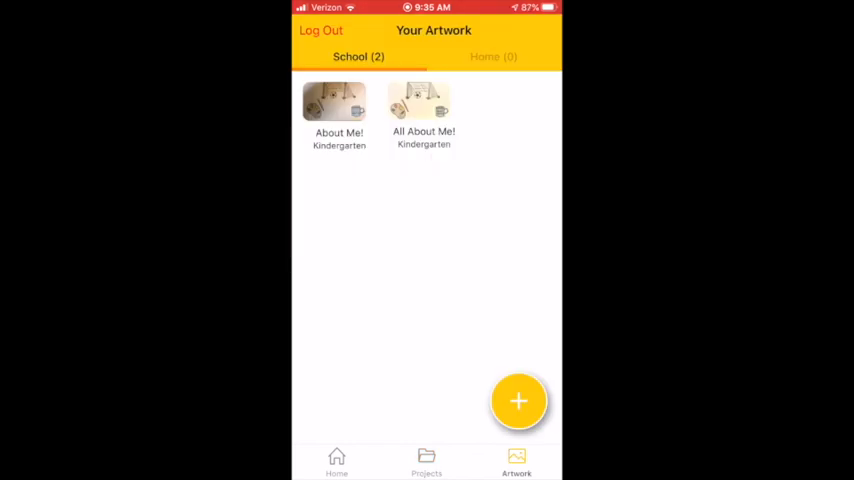
left_click(339, 105)
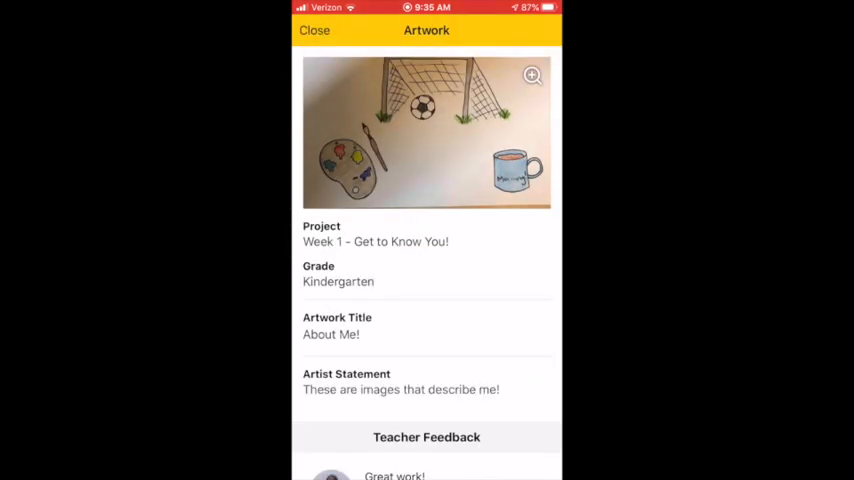
- Scroll through the About Me! details to read teacher feedback, then close them
scroll("down", 3)
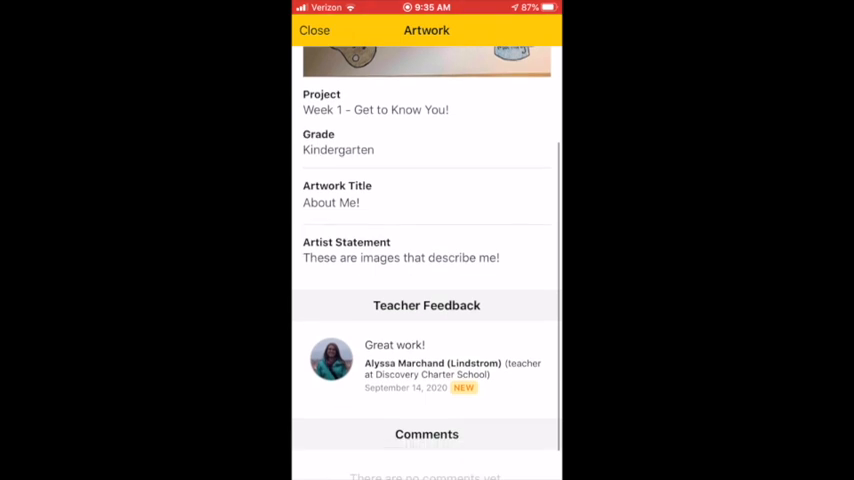
scroll("up", 3)
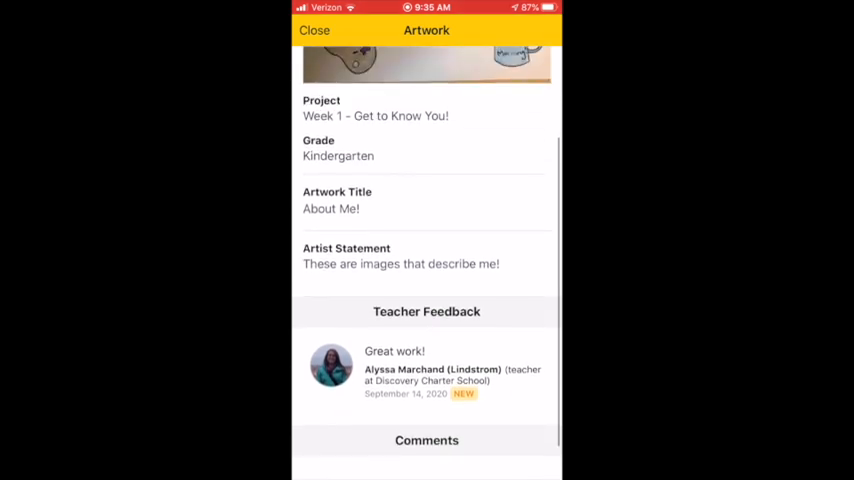
scroll("down", 3)
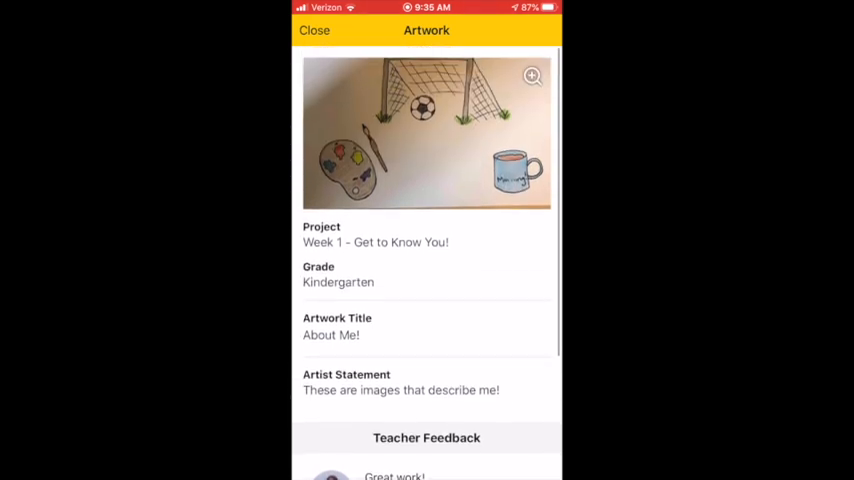
left_click(314, 30)
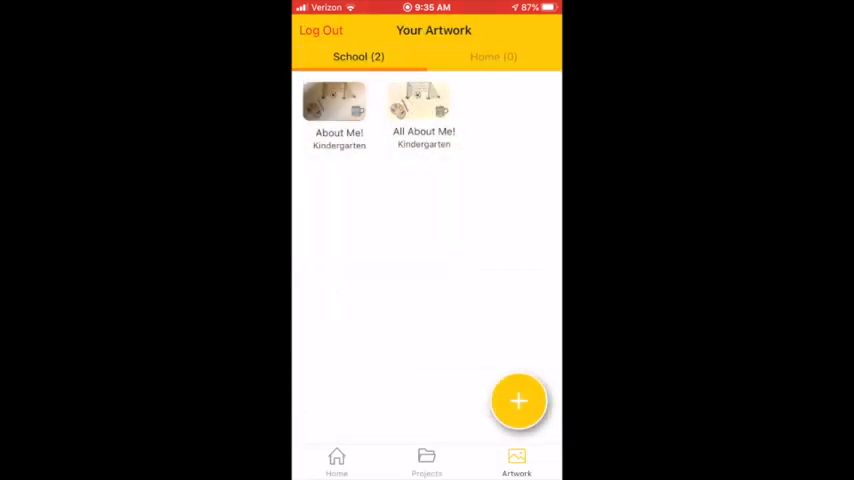